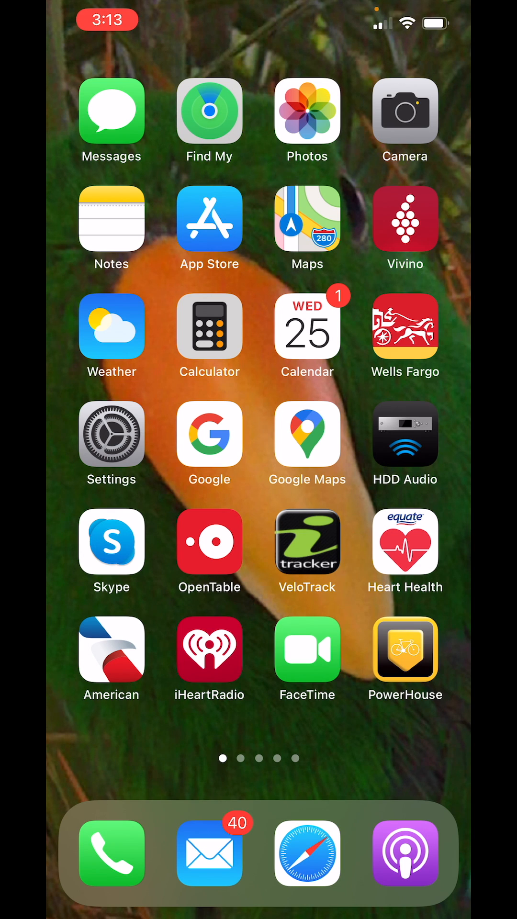
Launch PowerHouse from the home screen and go to its Settings screen
click(403, 649)
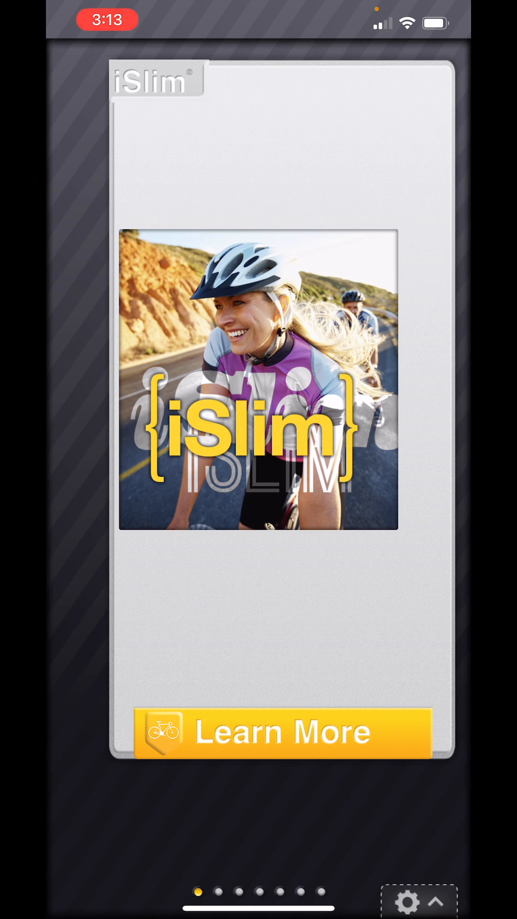
click(404, 898)
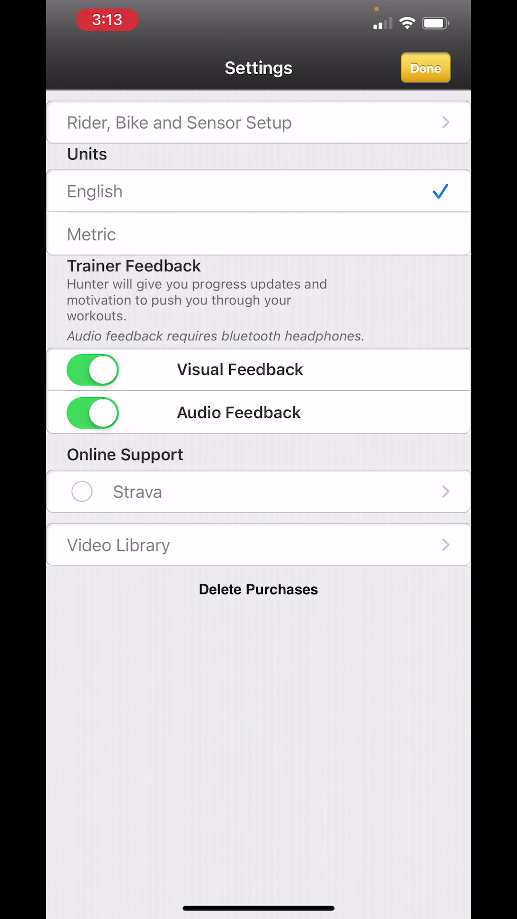
Enter Rider, Bike and Sensor Setup to reach the bike profile list with Bike Profile 1 chosen
click(179, 122)
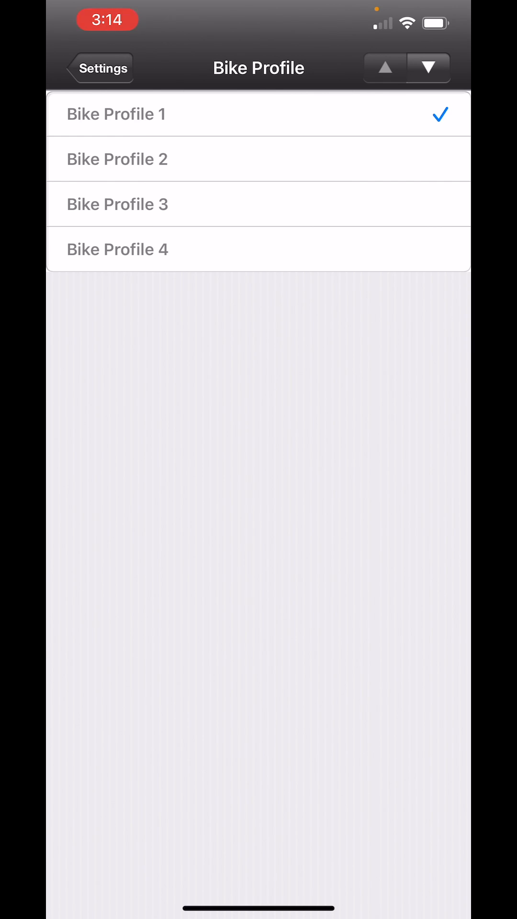
Keep Road Bike as the bike type and set the bike weight to 24 lbs
click(426, 67)
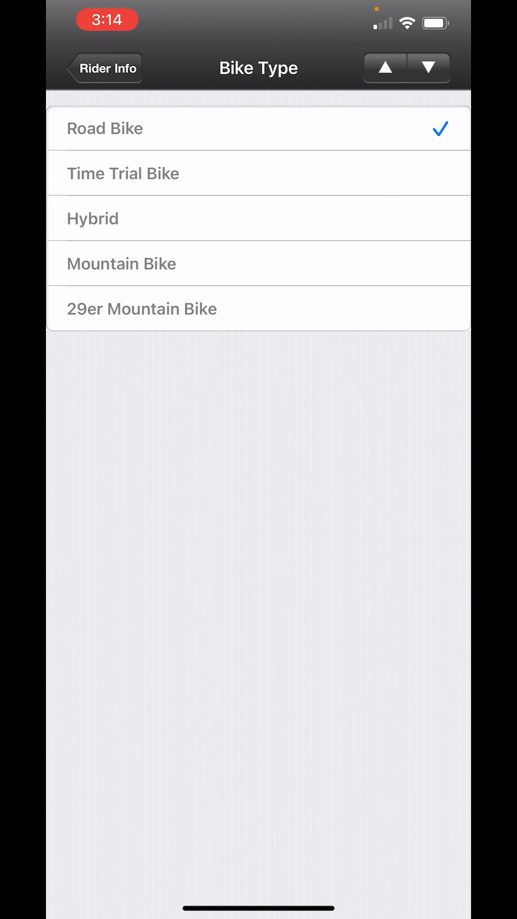
click(427, 67)
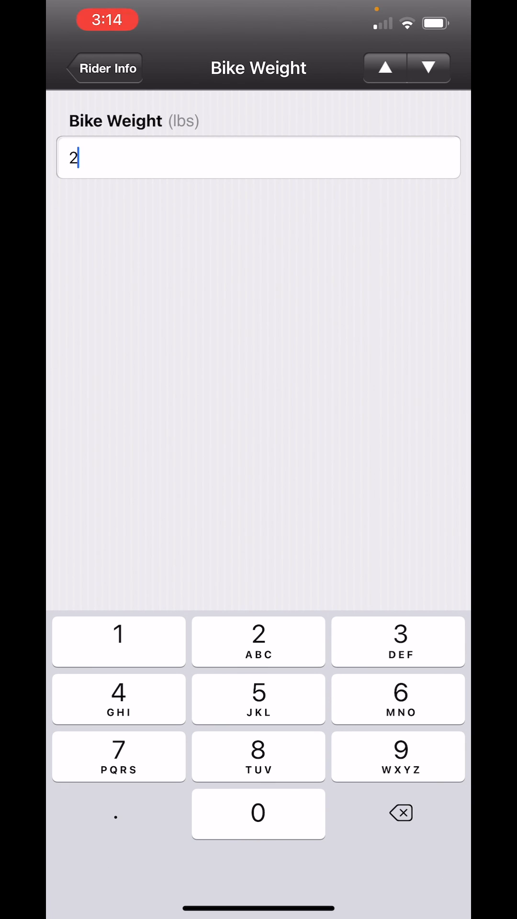
click(118, 699)
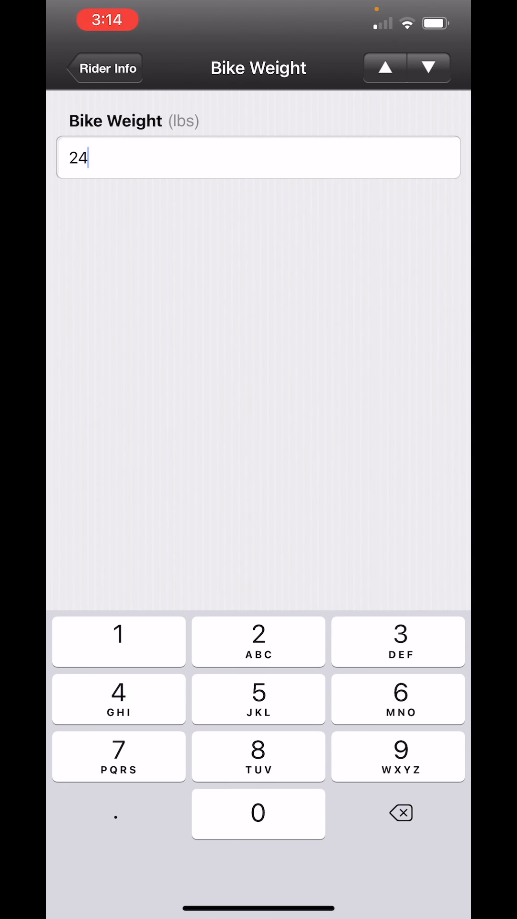
click(429, 67)
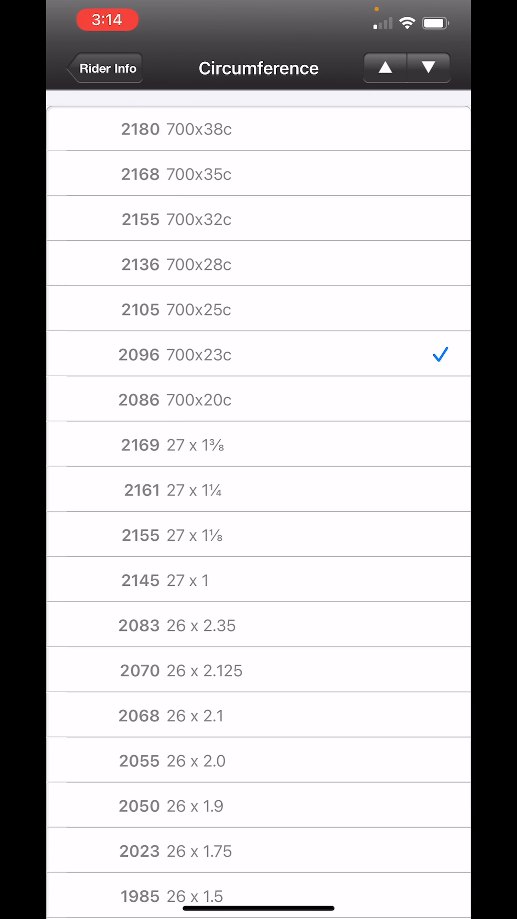
Choose the 2105 mm (700x25c) tire circumference and correct rider height to 5 ft 11 in
click(257, 309)
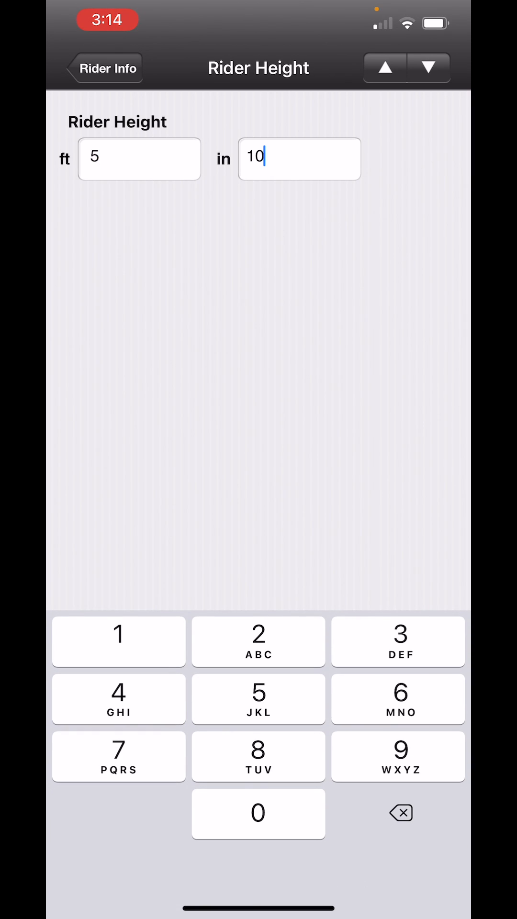
click(400, 813)
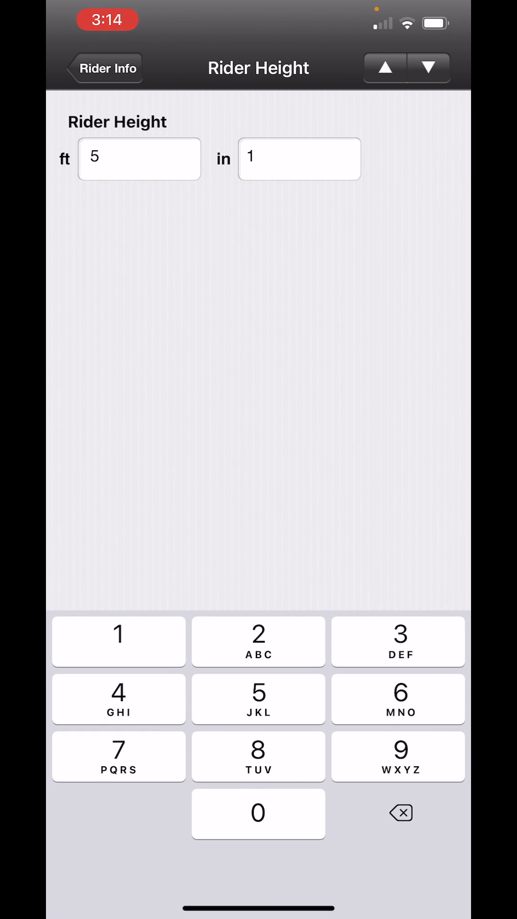
click(119, 642)
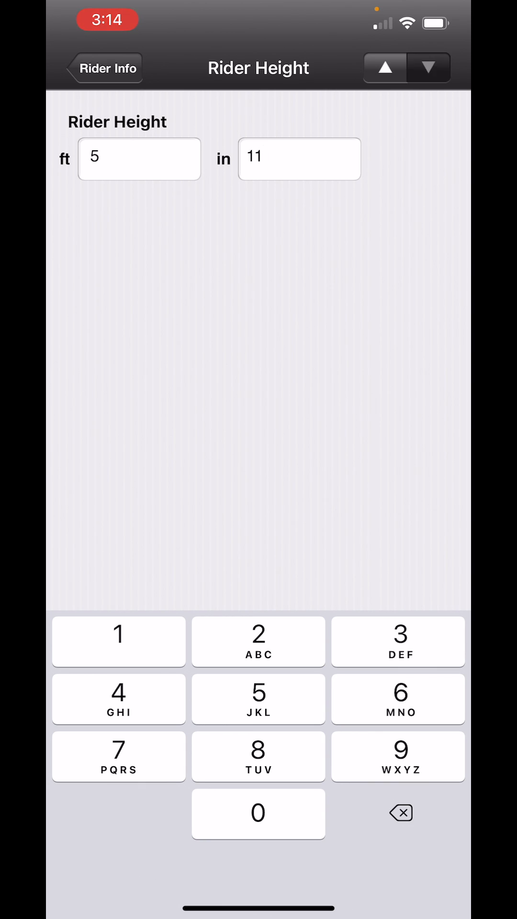
click(429, 67)
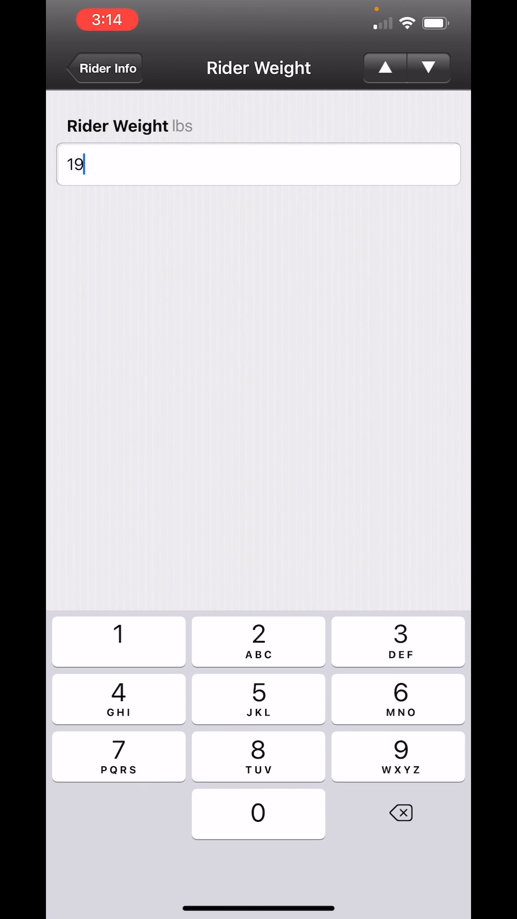
Enter rider weight 190 lbs and FTP 240, returning to the Rider Info summary
click(428, 67)
text(24)
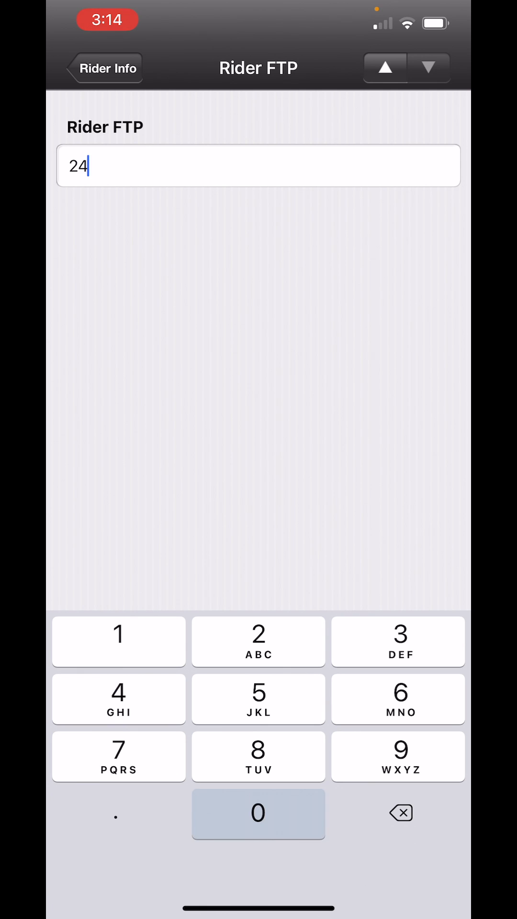
click(258, 814)
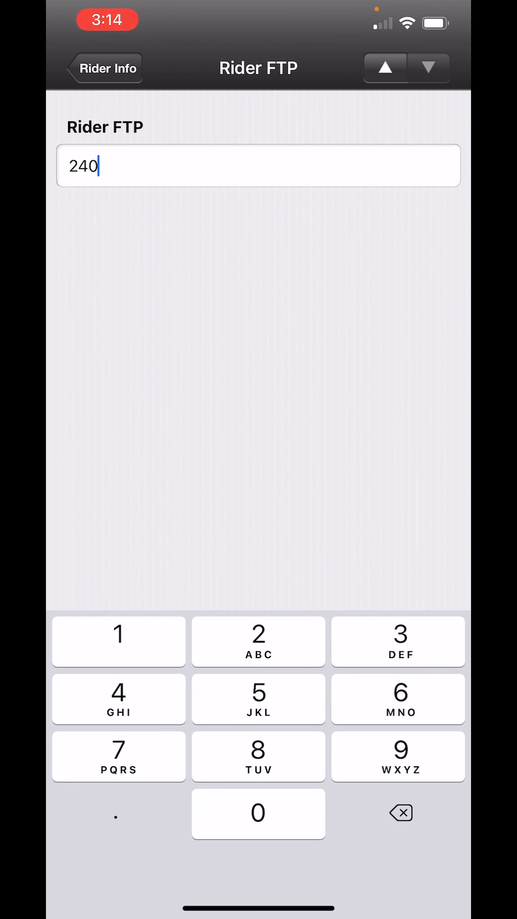
click(106, 67)
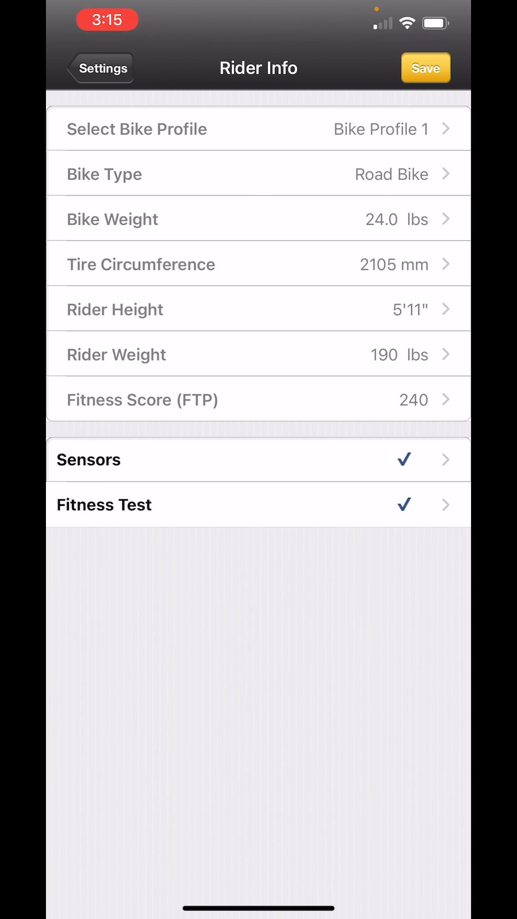
Save Bike Profile 1, confirm YES to activate it, and leave Settings for the main screen
click(425, 67)
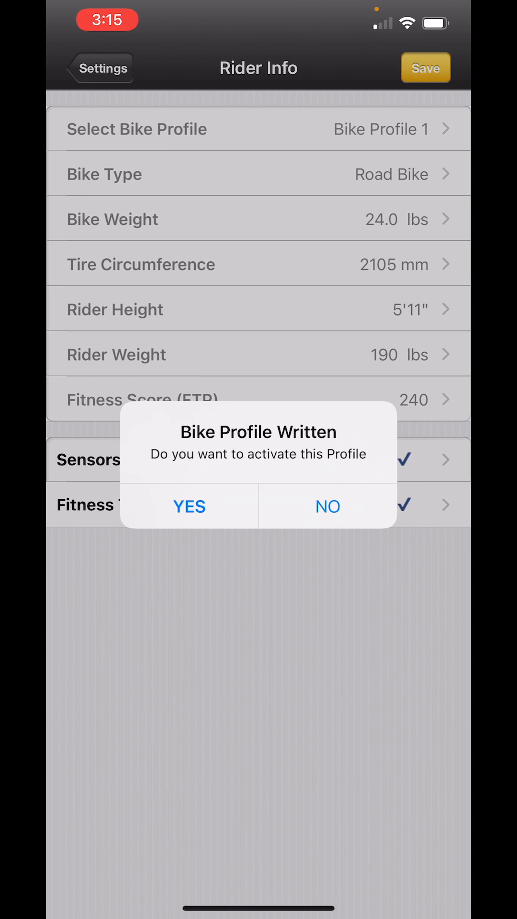
click(189, 505)
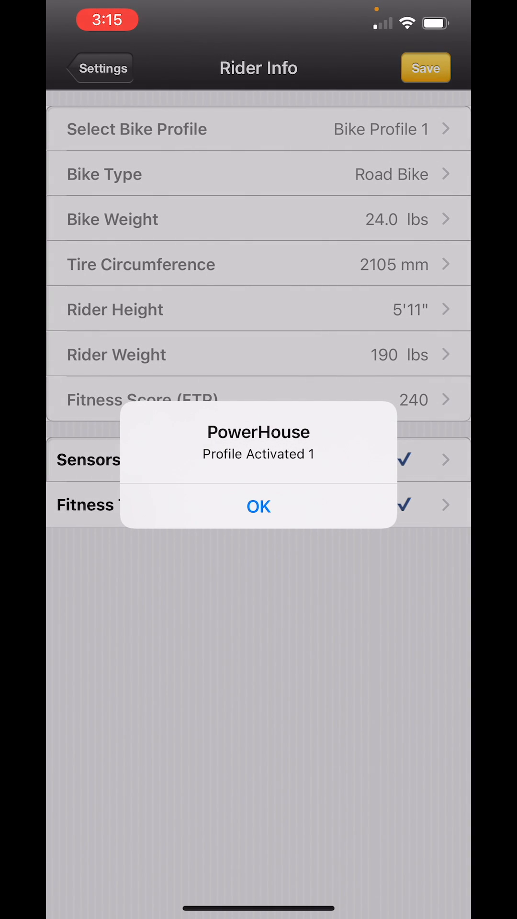
click(258, 506)
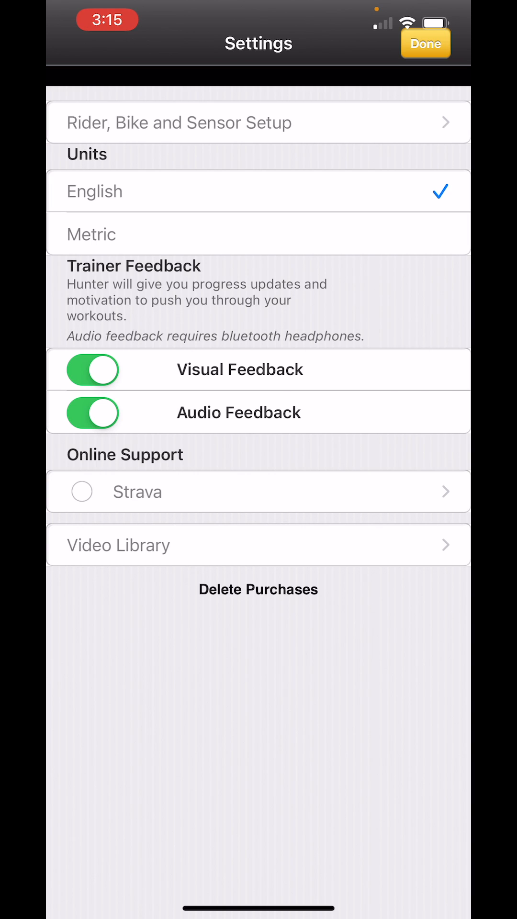
click(425, 43)
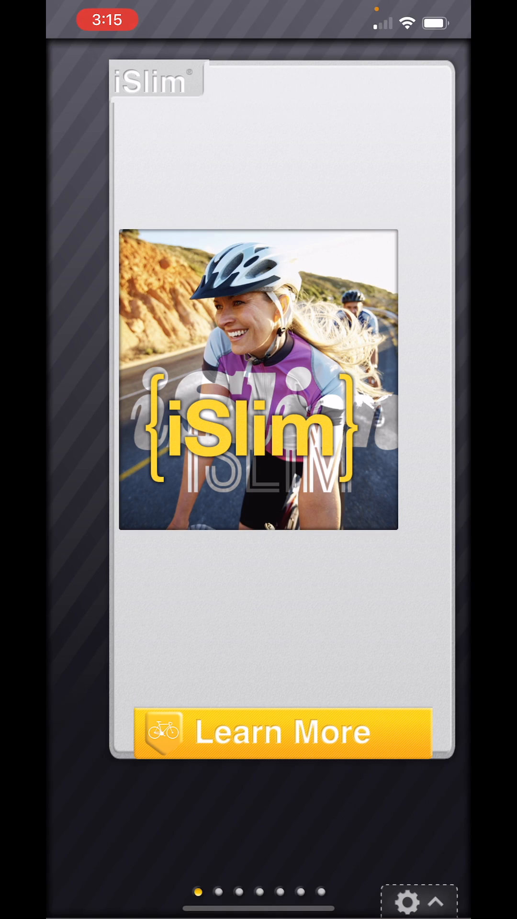